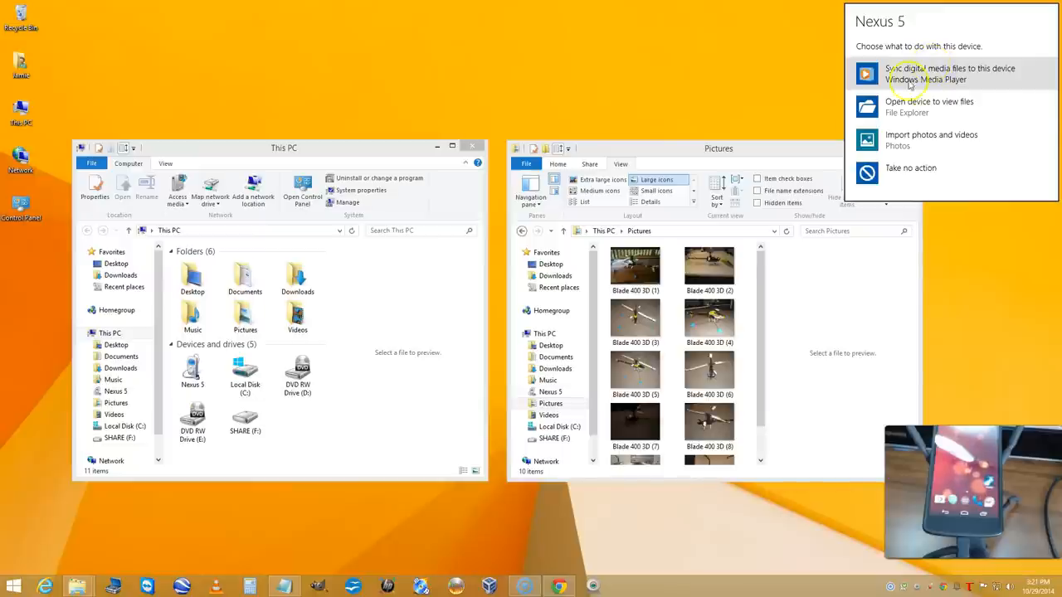
{"action": "mouse_move", "coordinate": [962, 45]}
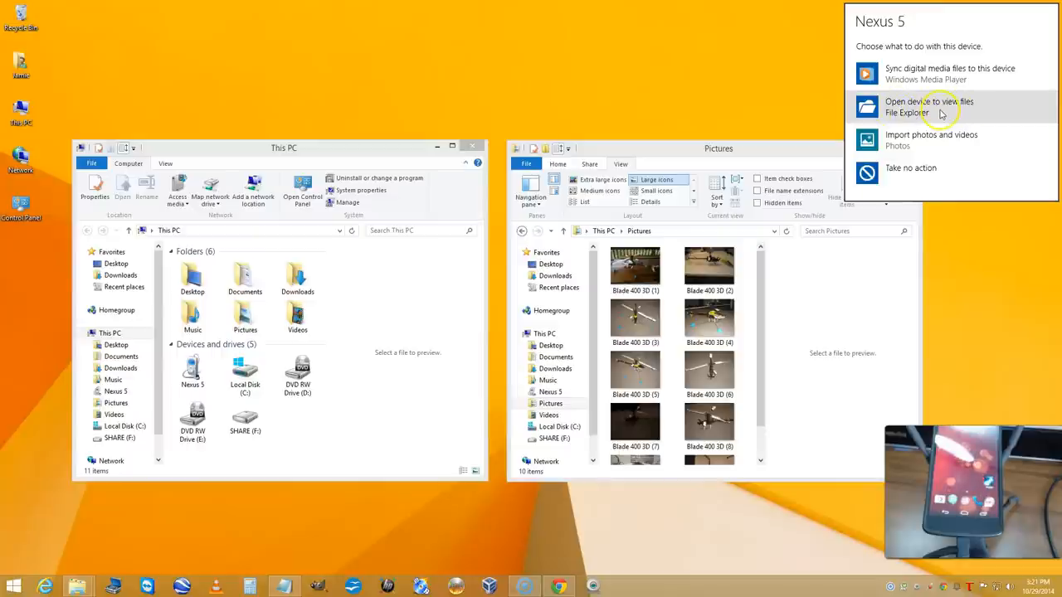
- Open the Nexus 5 from the AutoPlay notification to view its files
{"action": "left_click", "coordinate": [930, 107]}
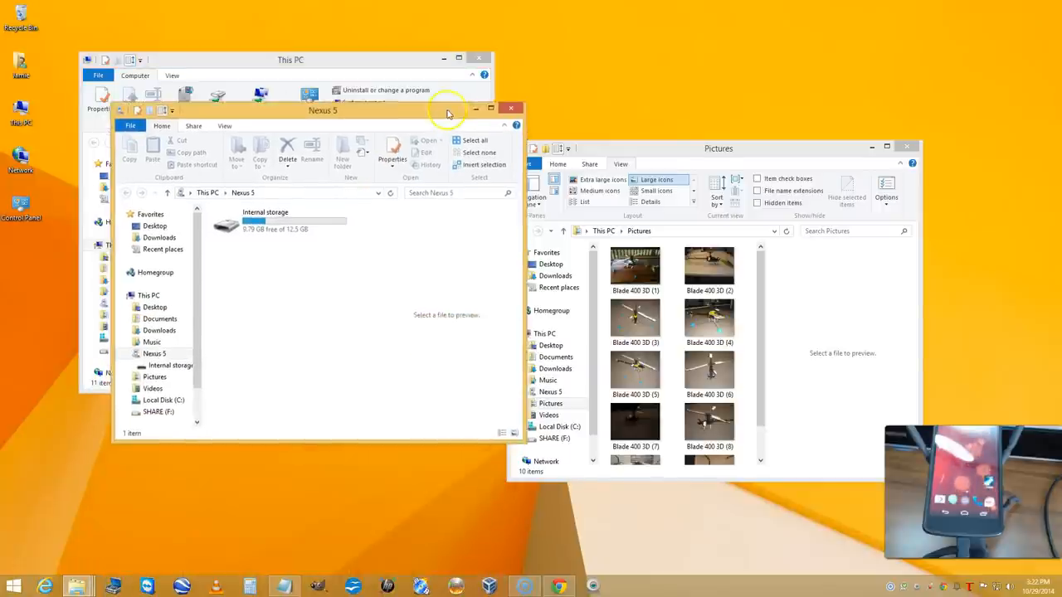
- Move the Nexus 5 window aside and close it, leaving This PC and Pictures side by side
{"action": "left_click_drag", "start_coordinate": [322, 109], "coordinate": [312, 95]}
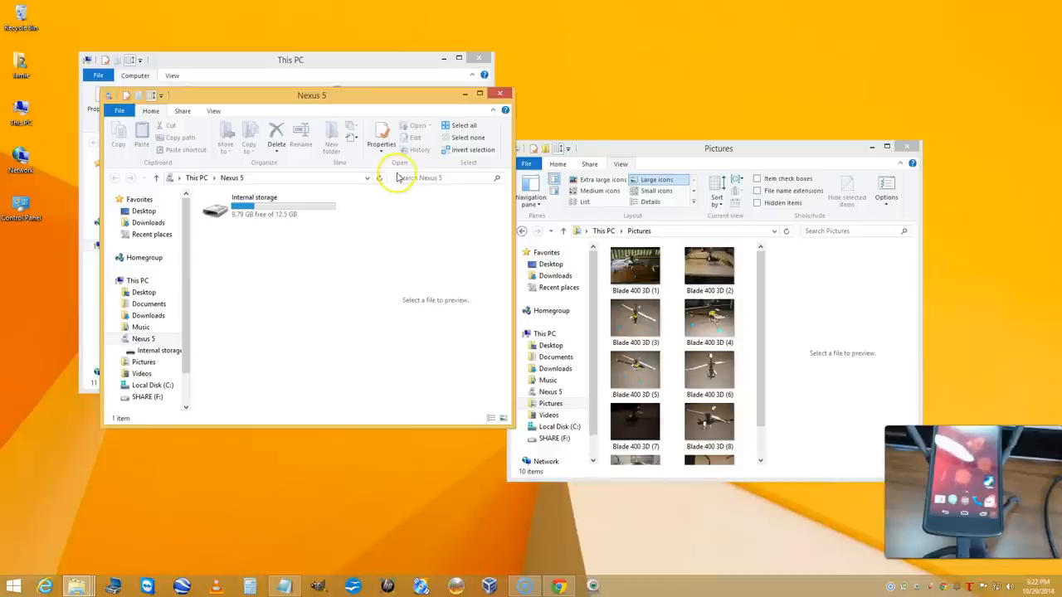
{"action": "left_click", "coordinate": [265, 205]}
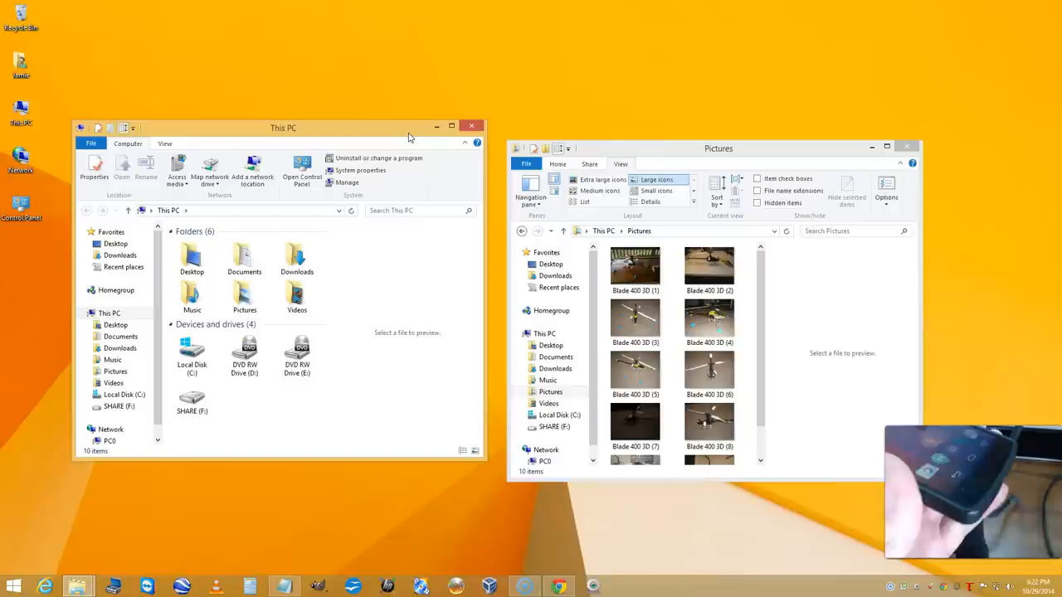
{"action": "mouse_move", "coordinate": [245, 407]}
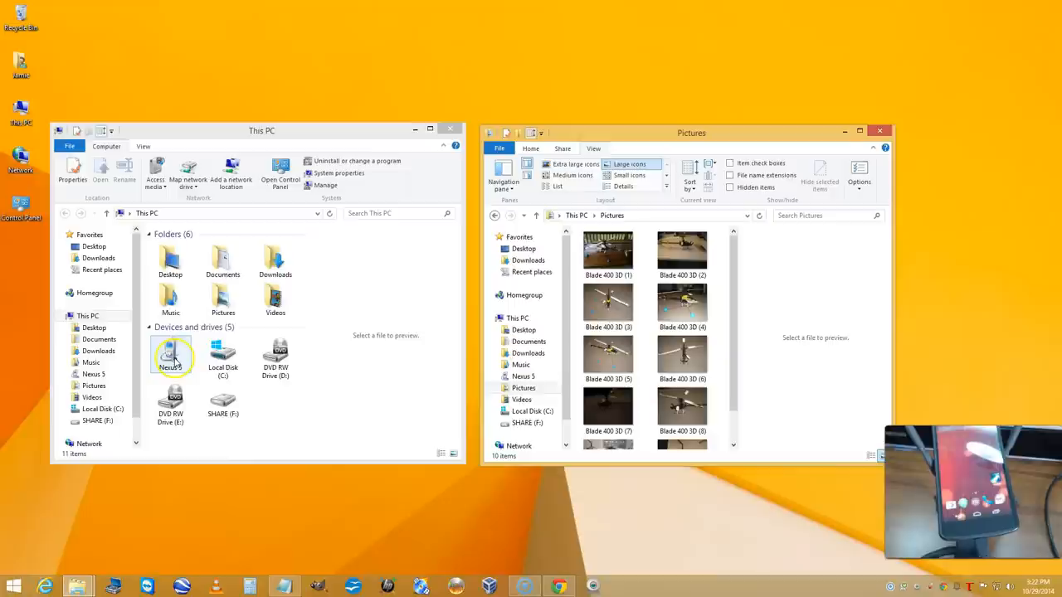
- Browse into Nexus 5 Internal storage and select the Android then DCIM folders
{"action": "double_click", "coordinate": [169, 355]}
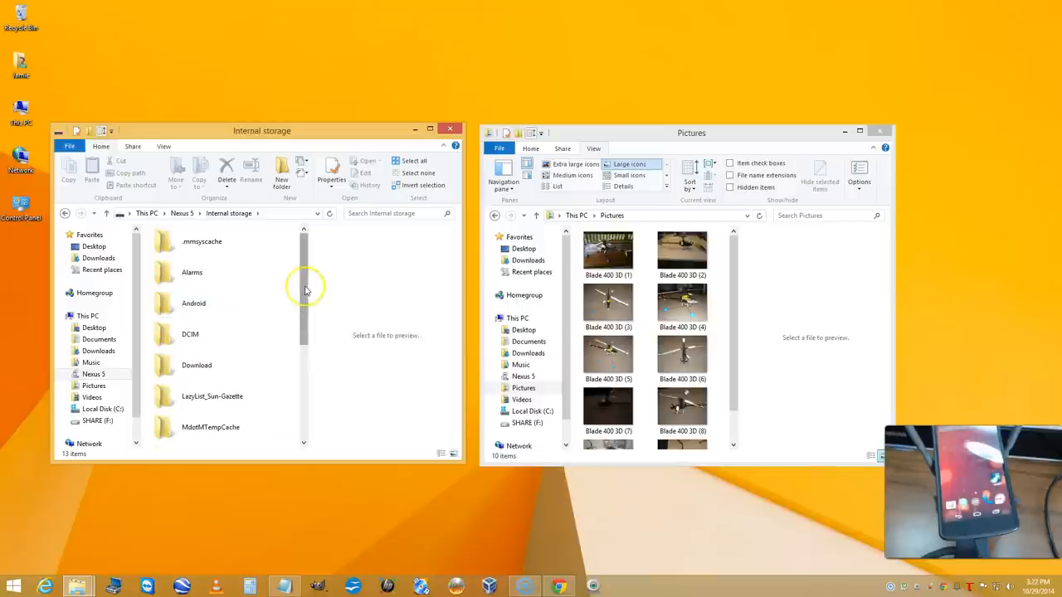
{"action": "left_click", "coordinate": [202, 243]}
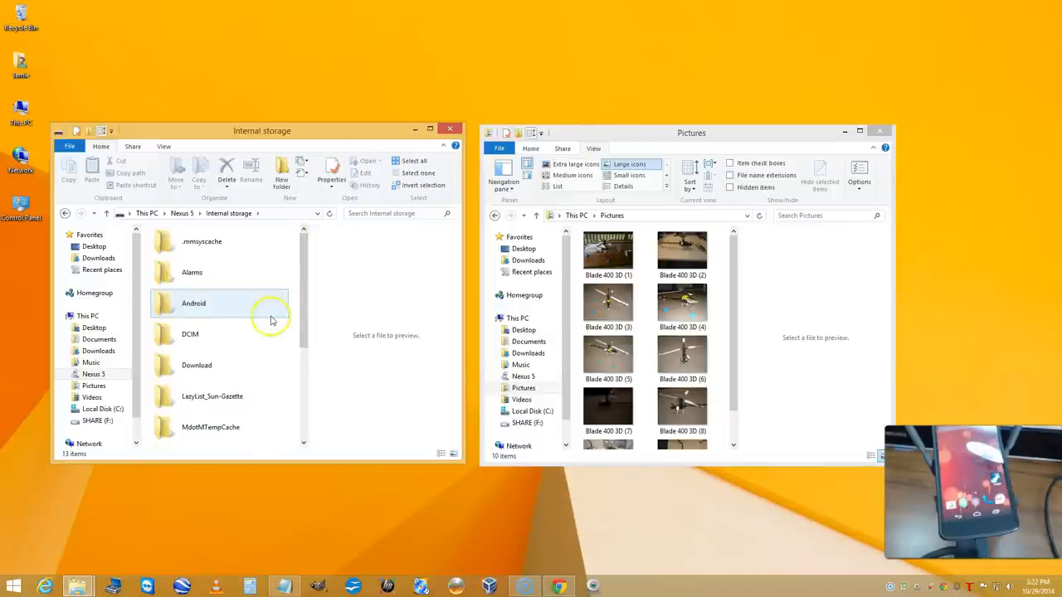
{"action": "left_click", "coordinate": [189, 333]}
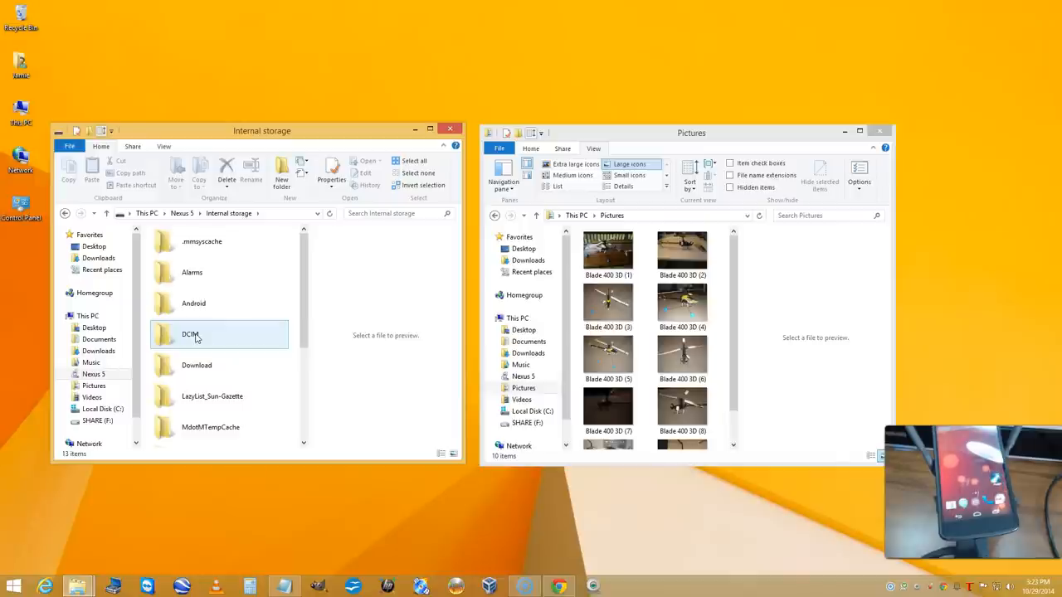
{"action": "mouse_move", "coordinate": [221, 324]}
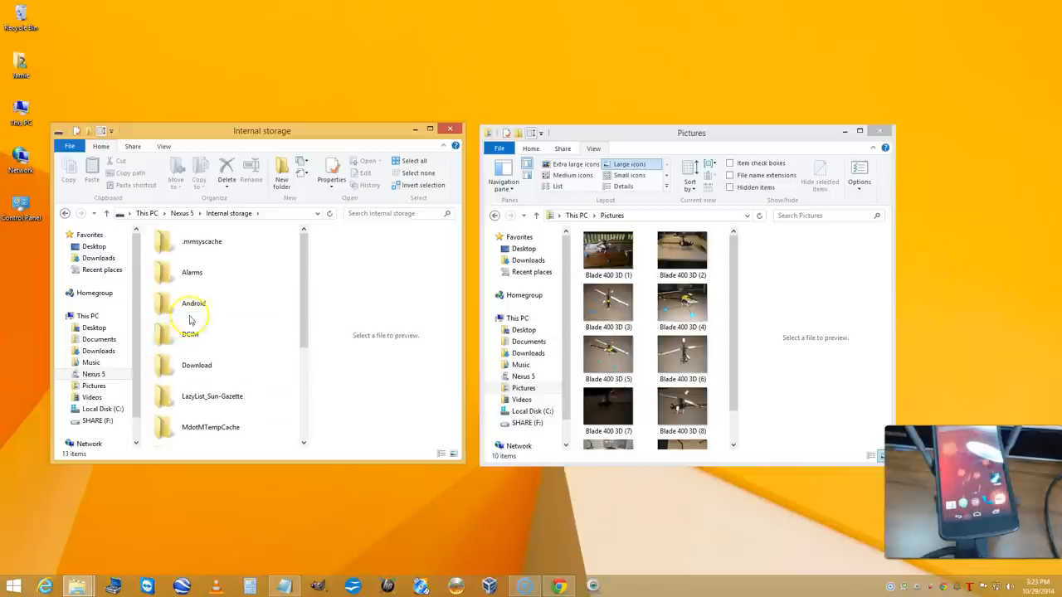
{"action": "left_click", "coordinate": [190, 334]}
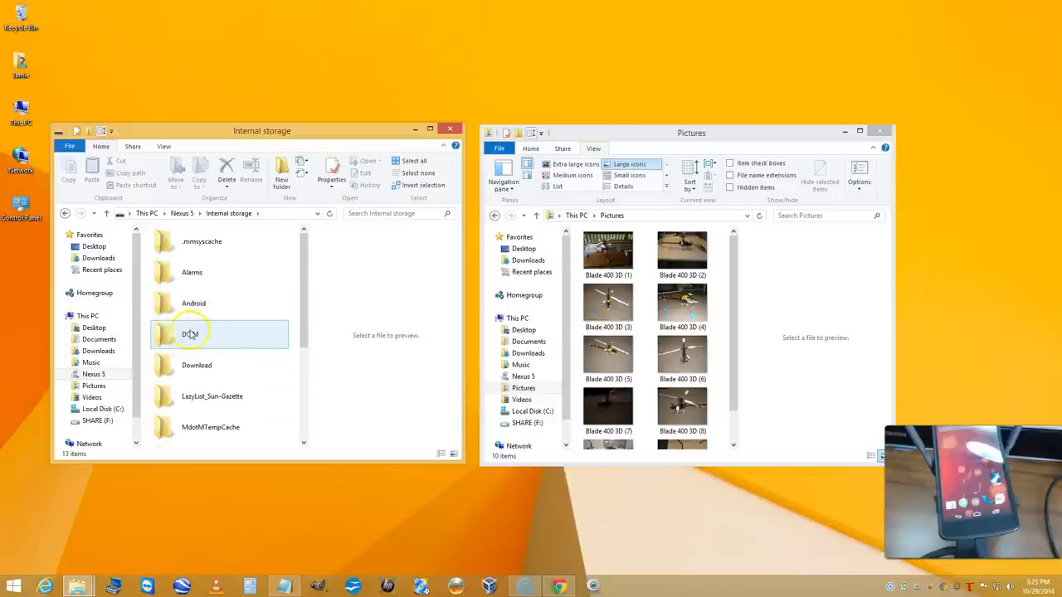
- Move the four IMG photos from DCIM\Camera into the Pictures folder
{"action": "double_click", "coordinate": [190, 332]}
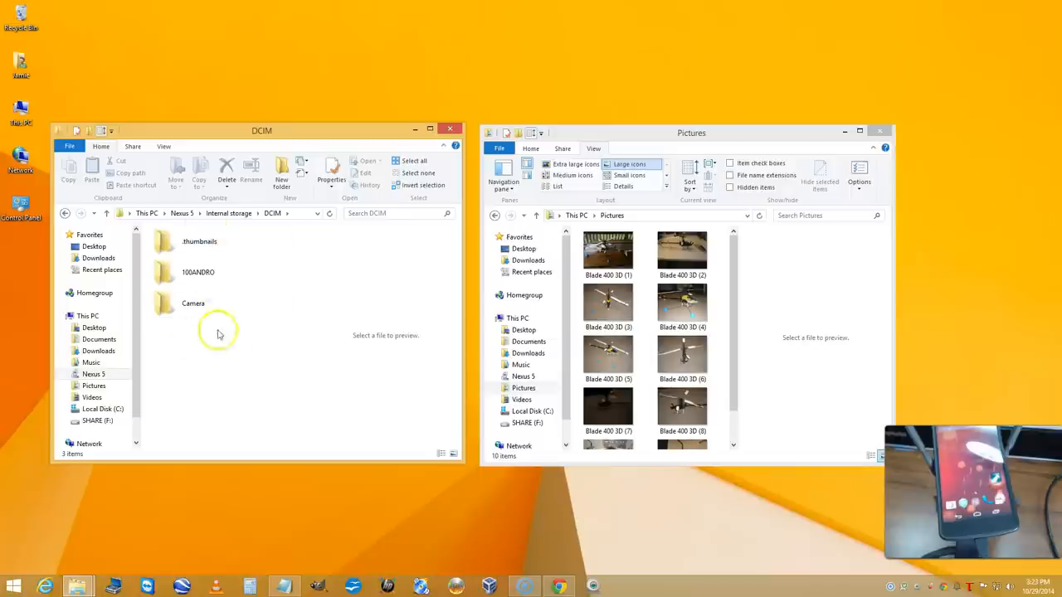
{"action": "double_click", "coordinate": [193, 302]}
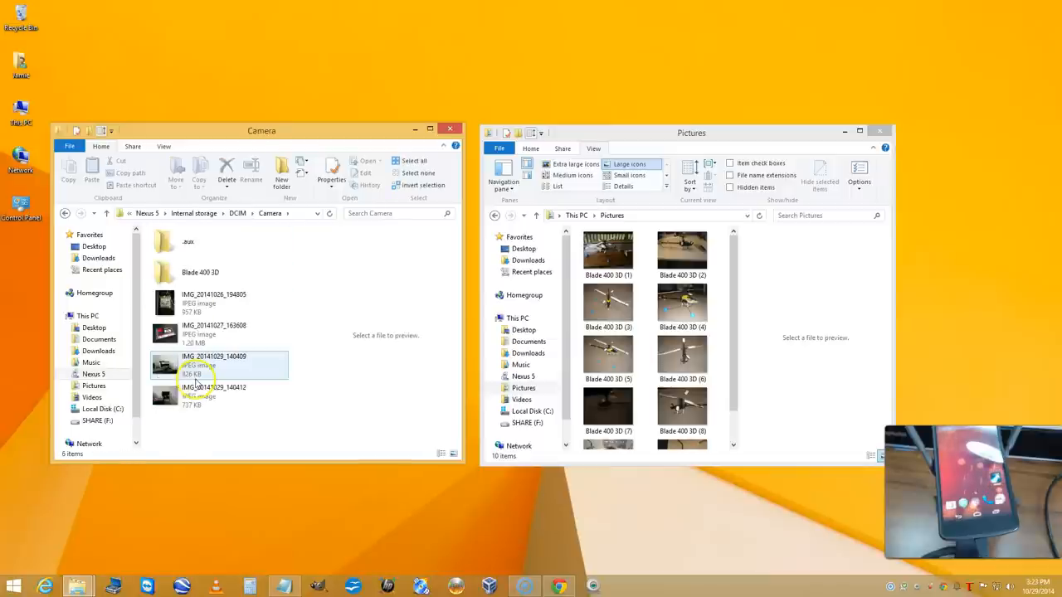
{"action": "left_click", "coordinate": [216, 394]}
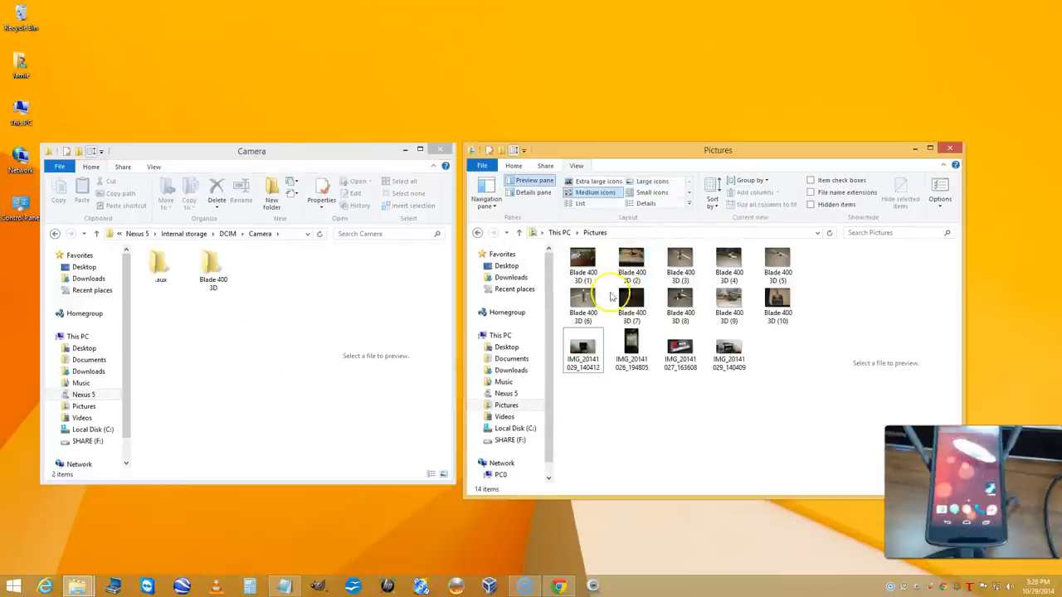
{"action": "mouse_move", "coordinate": [746, 393]}
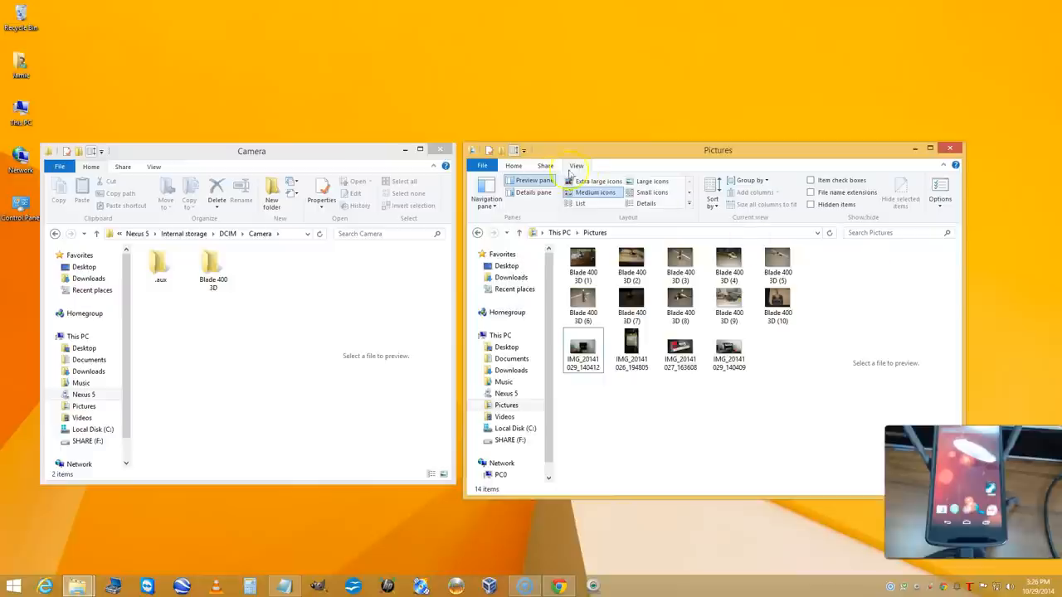
- Select all 14 Pictures images and paste copies into the phone's Camera folder
{"action": "left_click", "coordinate": [512, 166]}
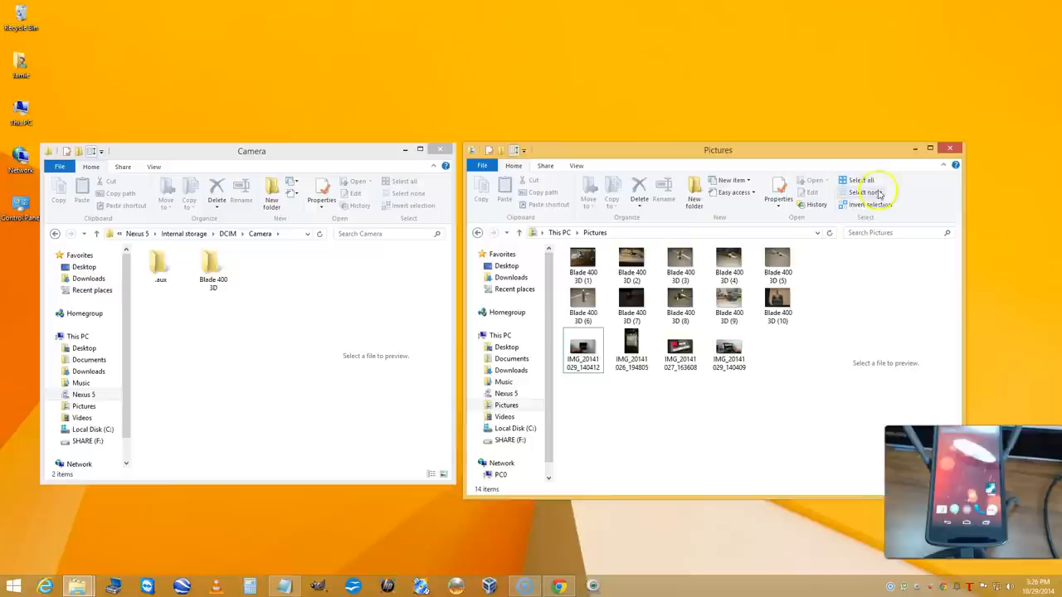
{"action": "left_click", "coordinate": [861, 179]}
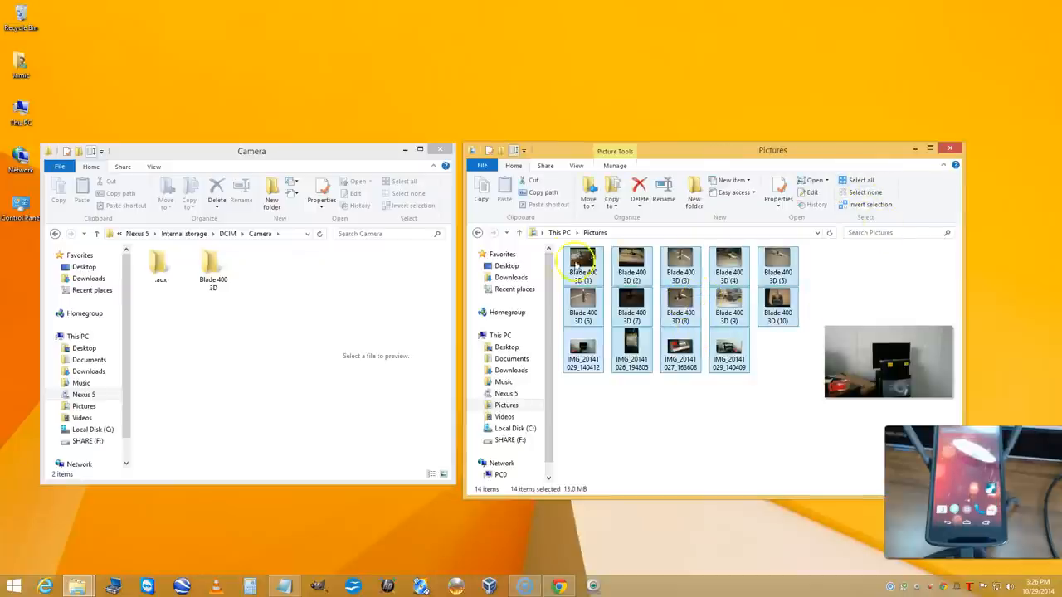
{"action": "mouse_move", "coordinate": [482, 191]}
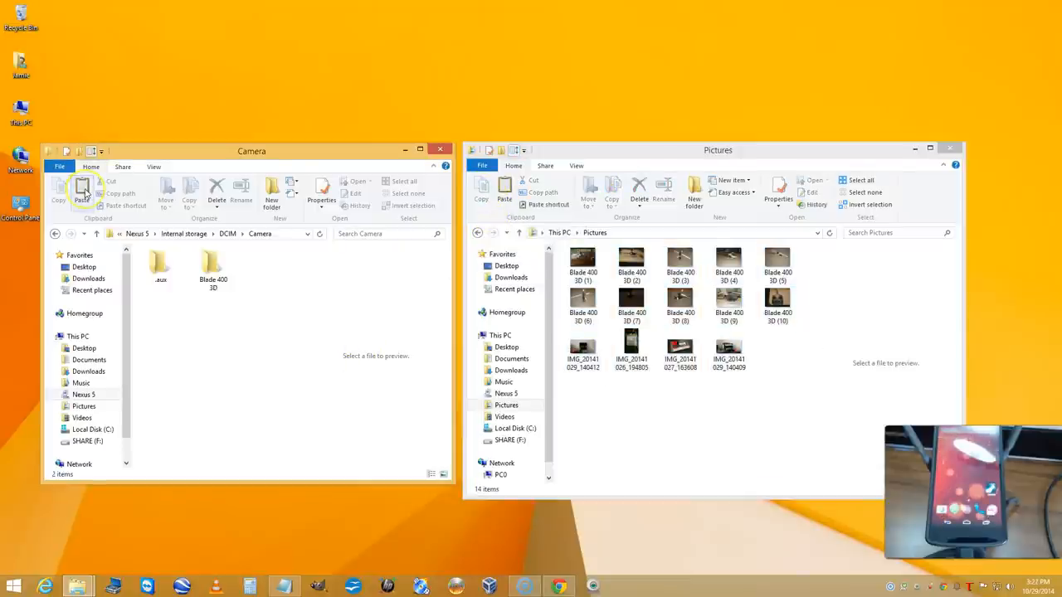
{"action": "left_click", "coordinate": [81, 191]}
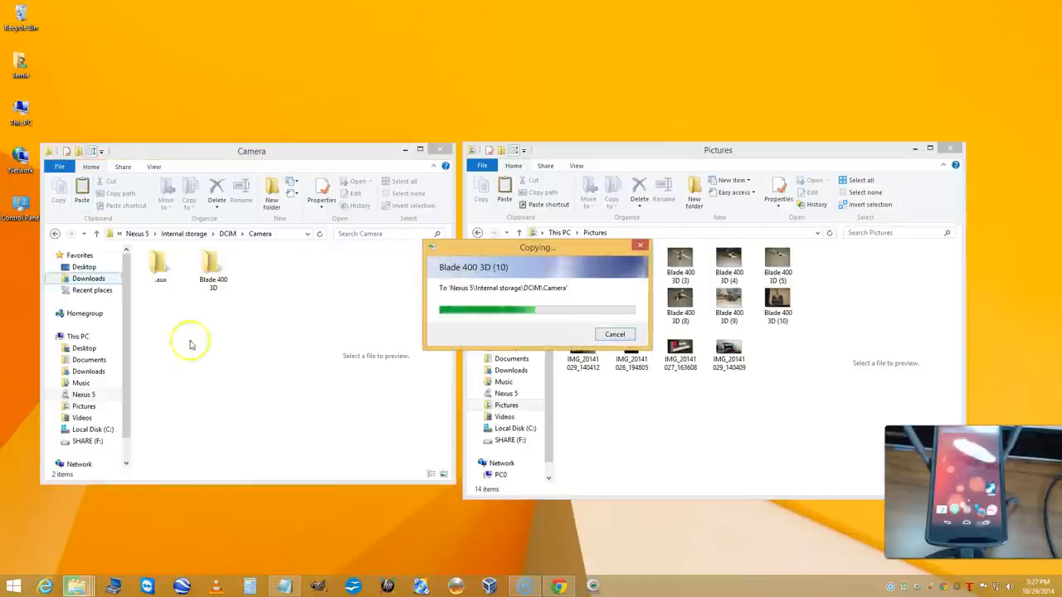